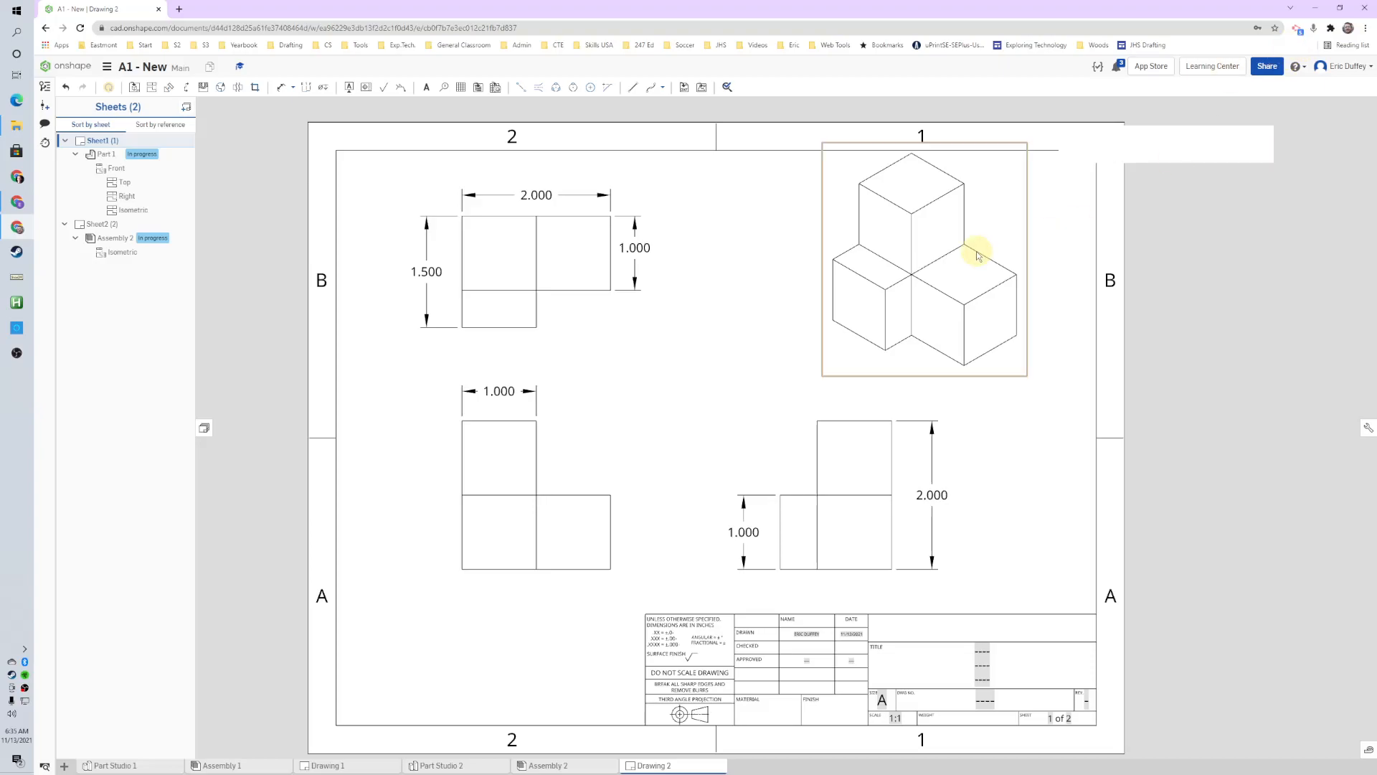
Select and edit the 1.500 height dimension on the top-left view to remove it.
click(426, 271)
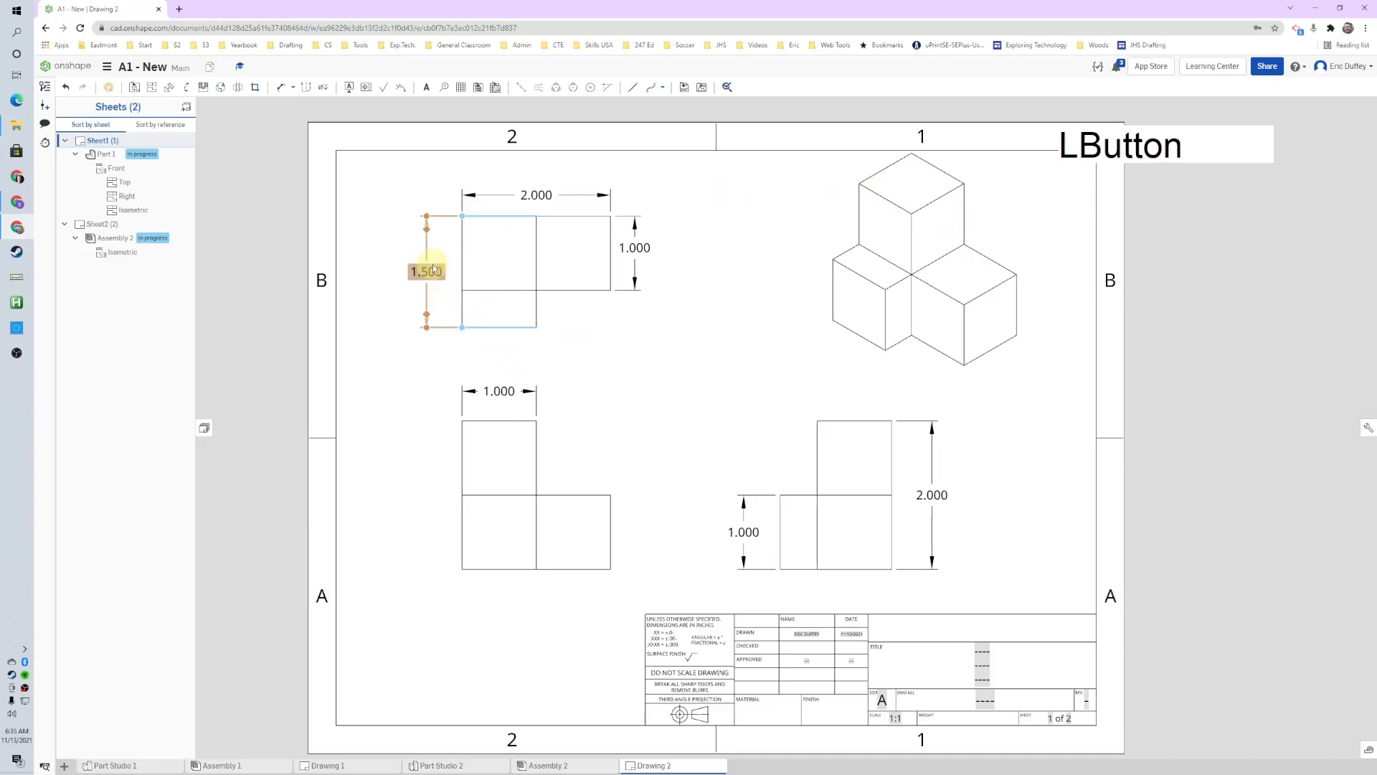
double_click(426, 271)
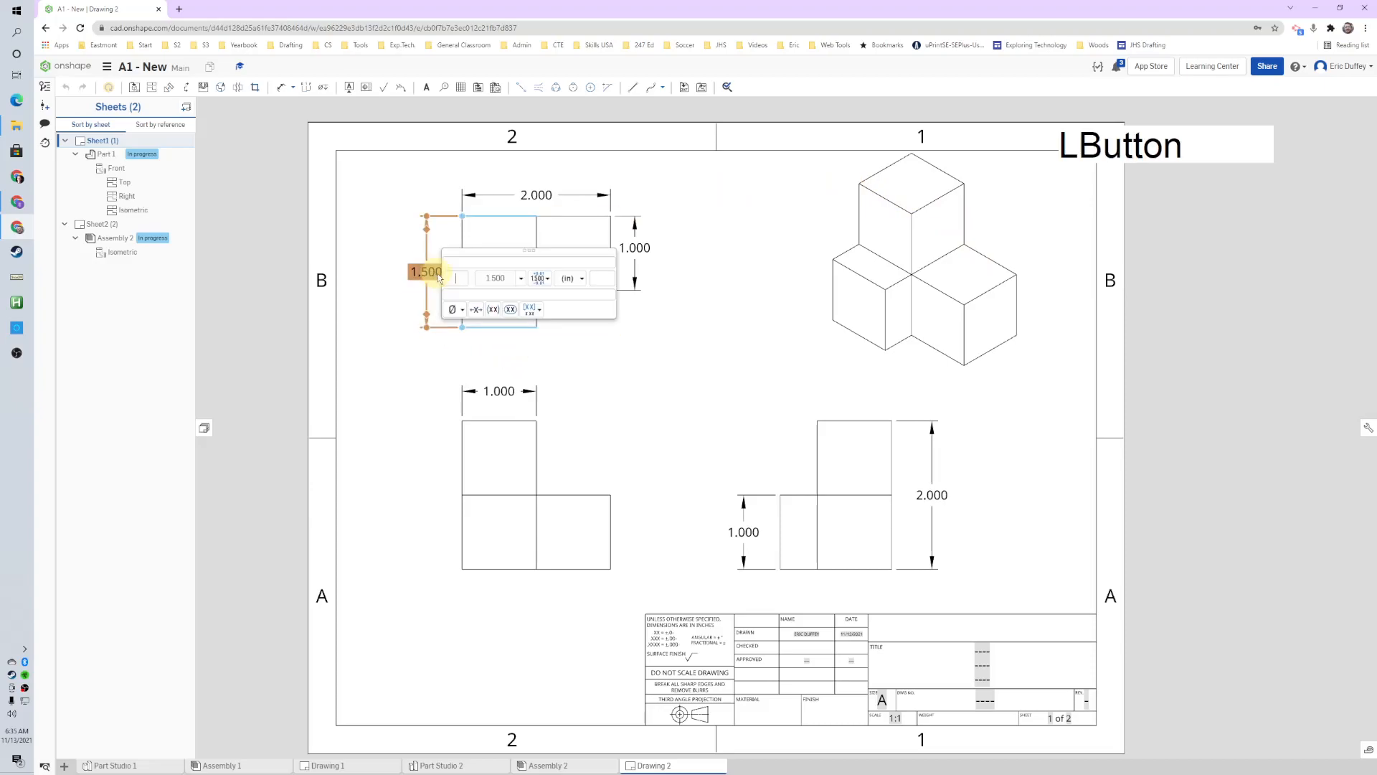
triple_click(494, 278)
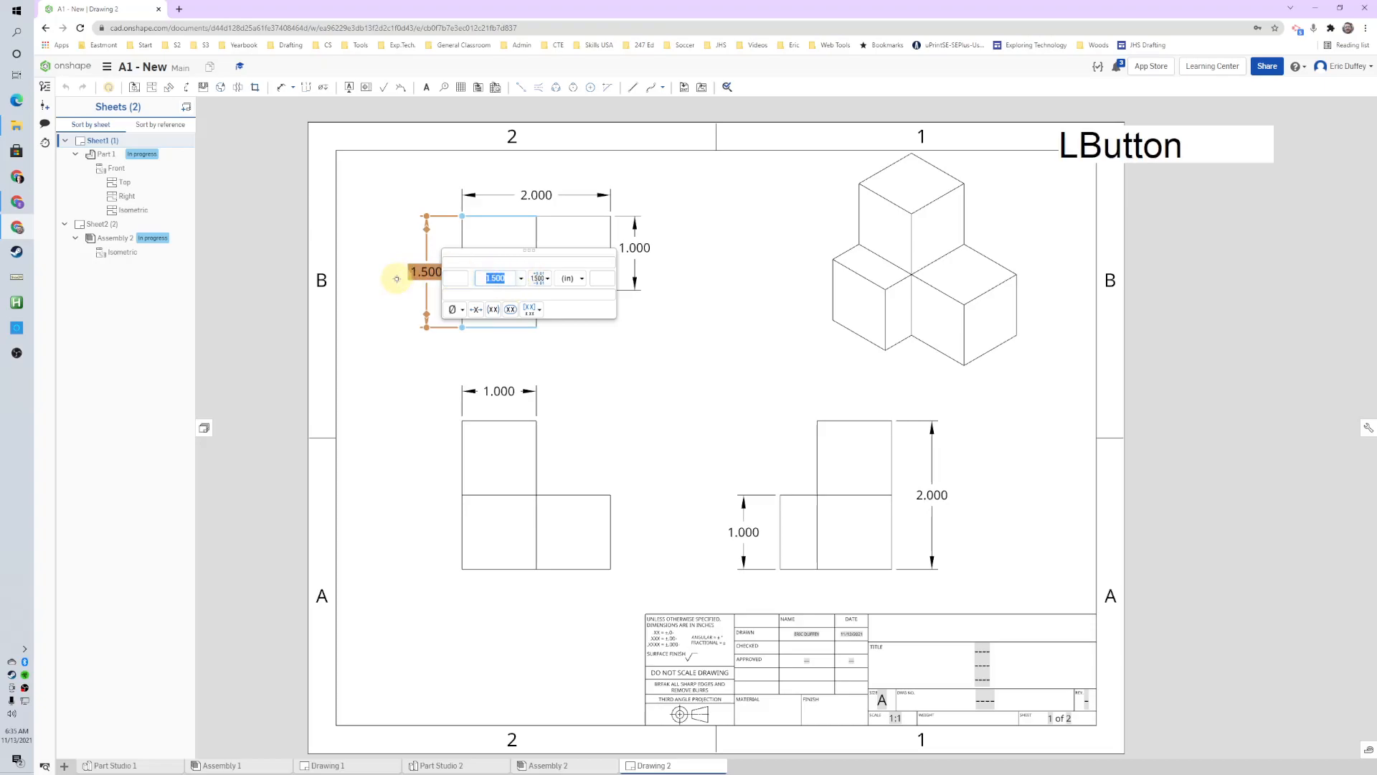
text(2)
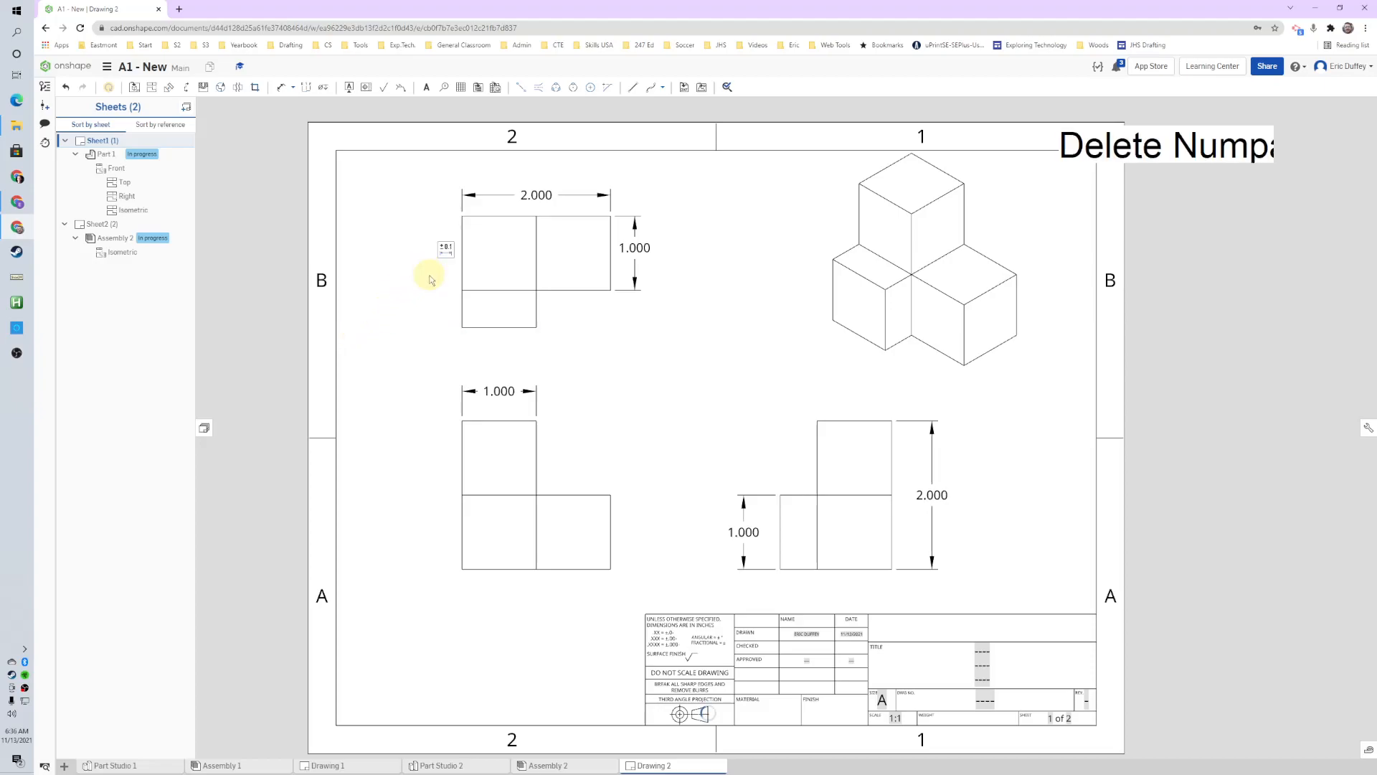
Re-add the 1.500 vertical height dimension along the left side of the top-left view.
click(498, 314)
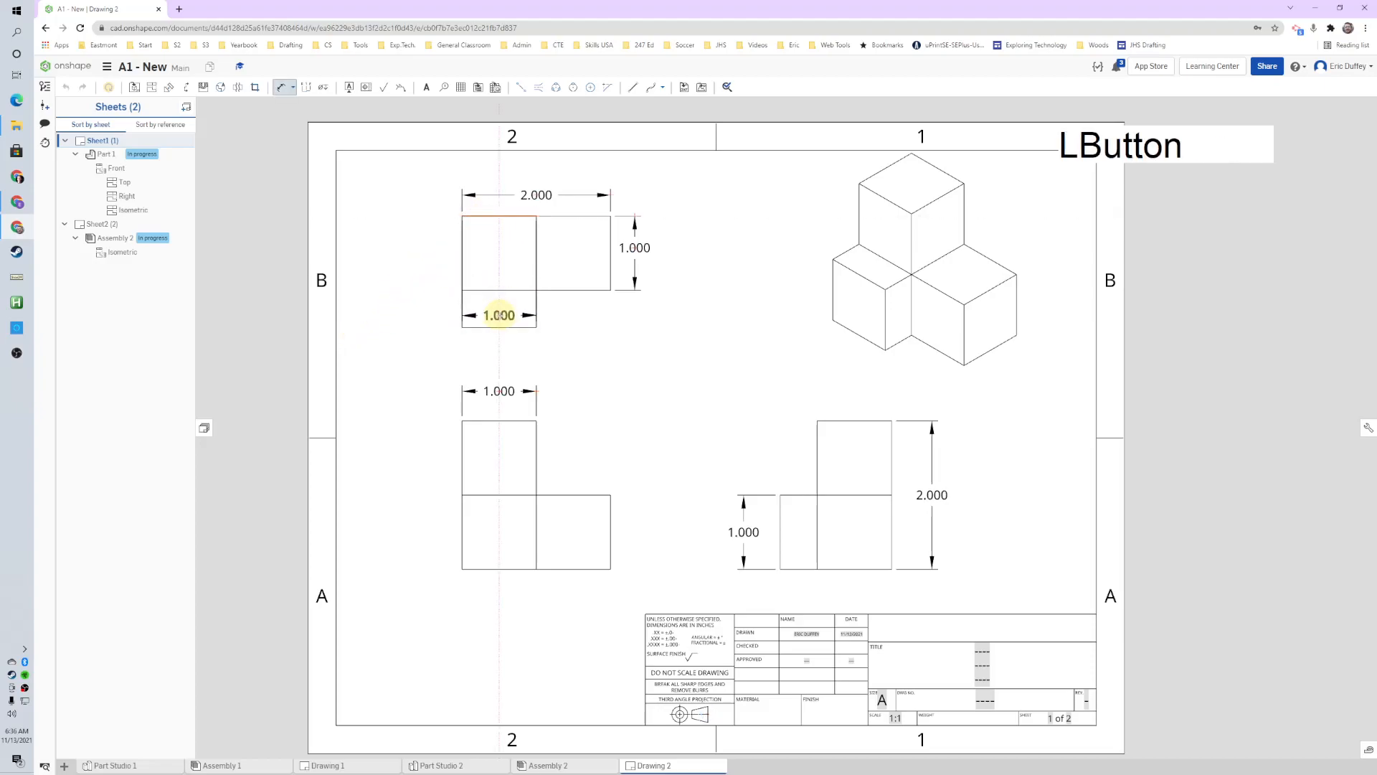
click(489, 294)
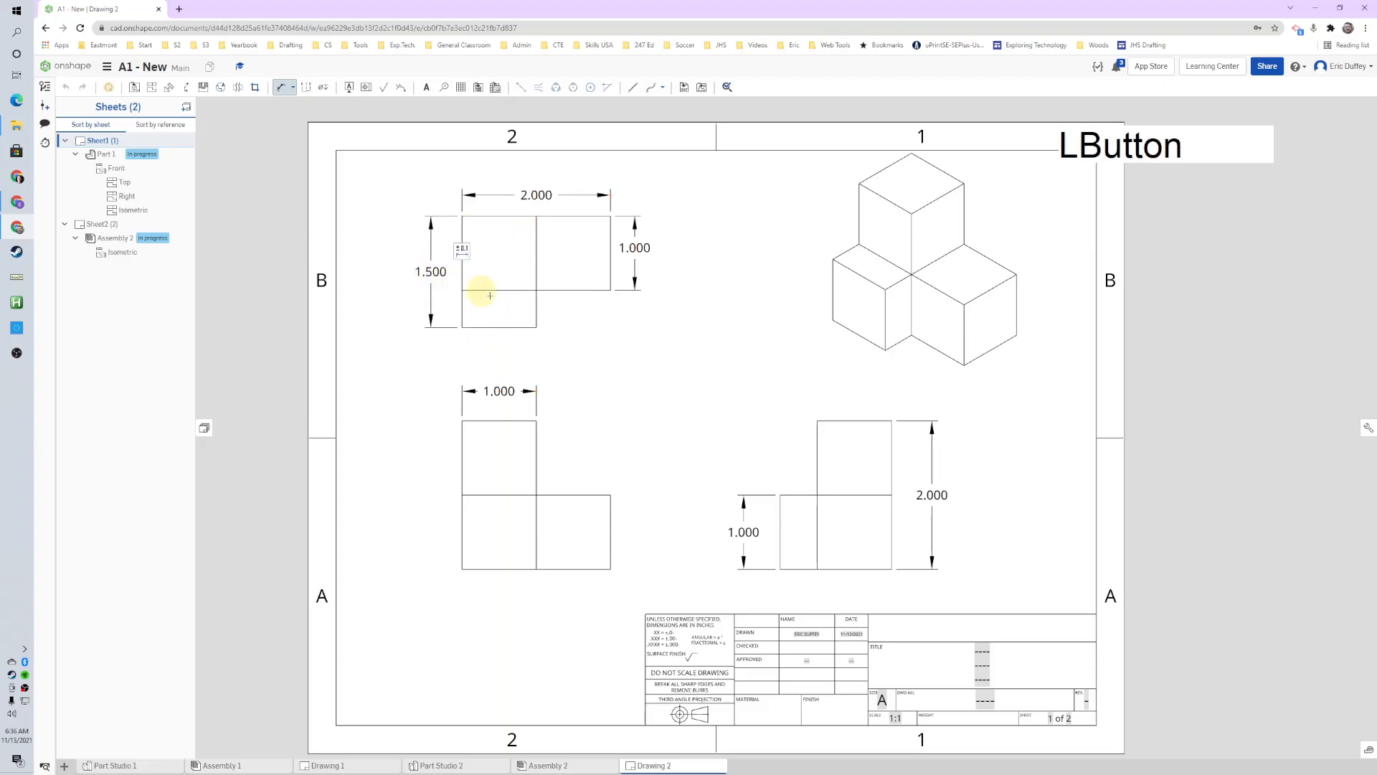
click(113, 237)
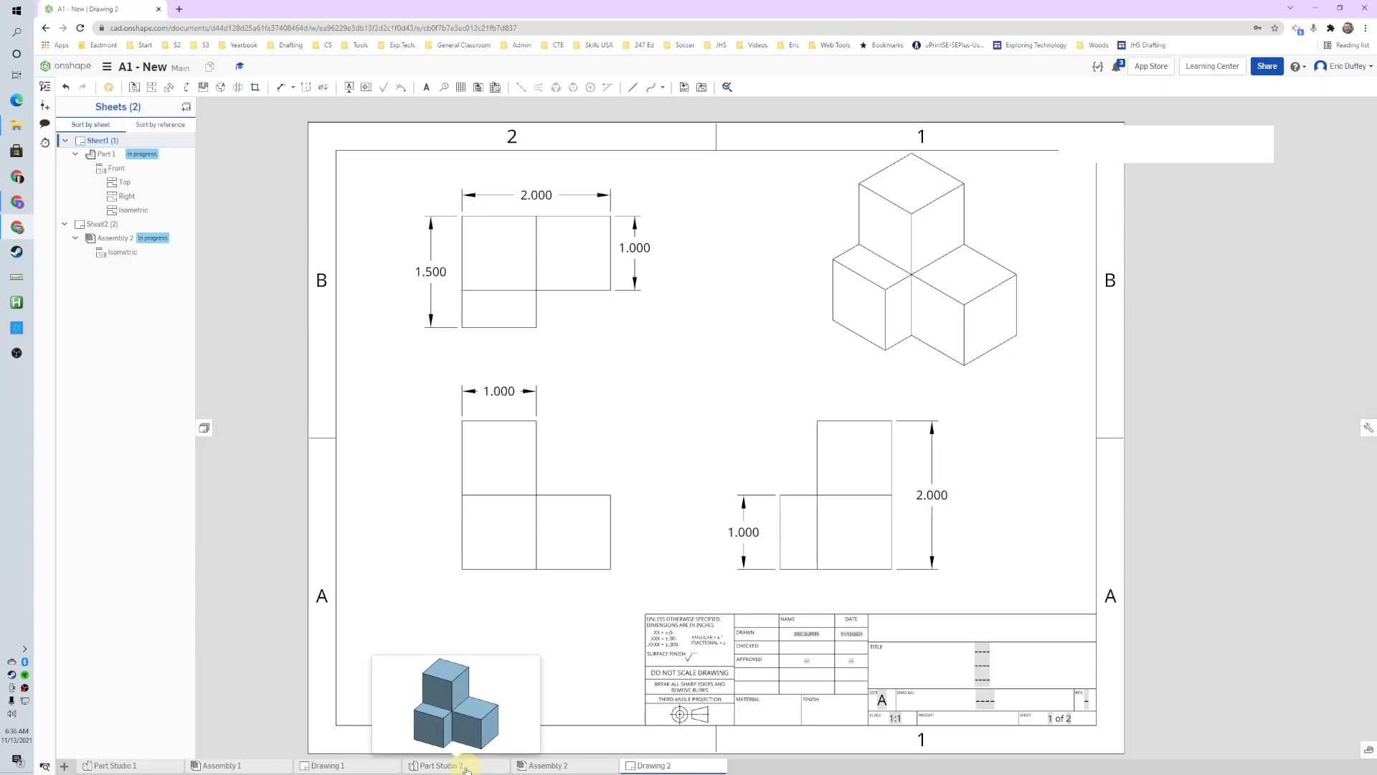
Switch to Part Studio 2, browse its features, and open Extrude 2 for editing.
click(439, 766)
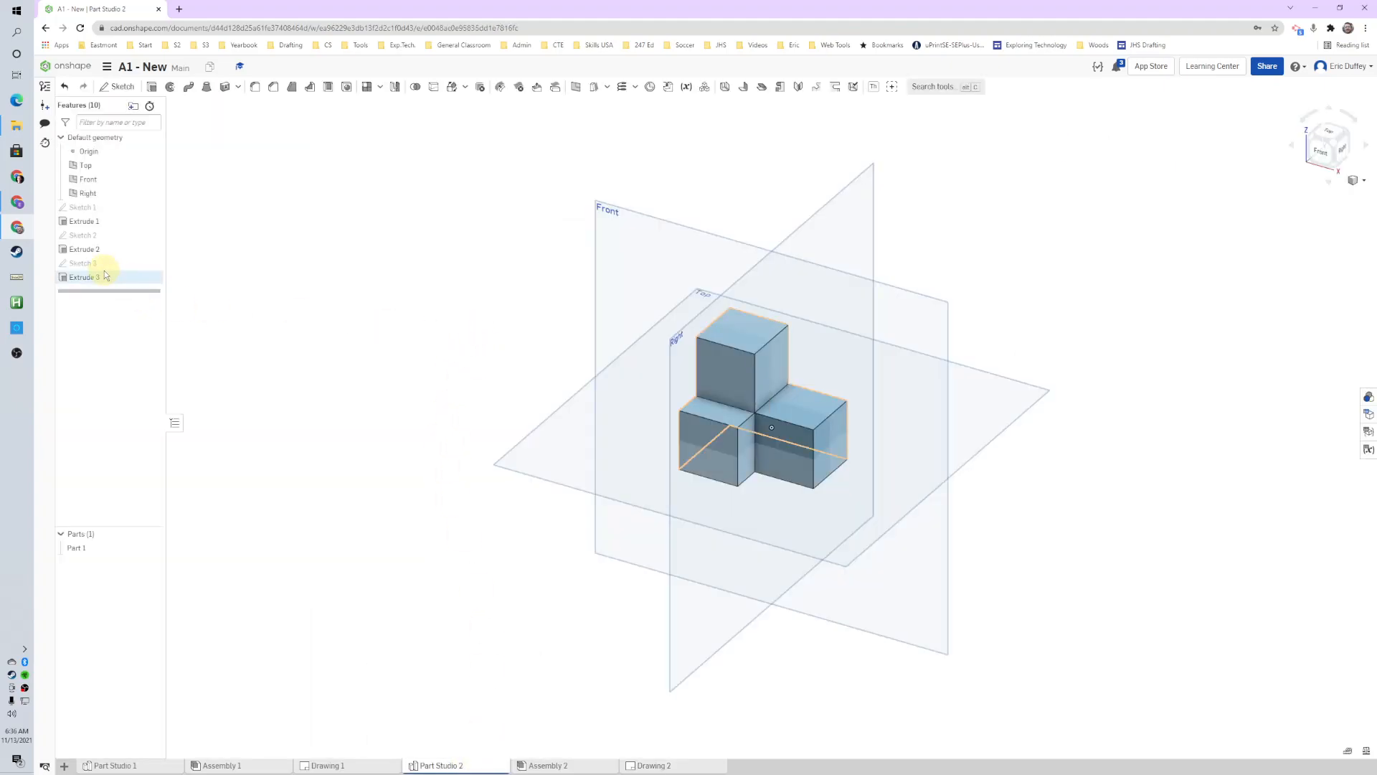
click(81, 208)
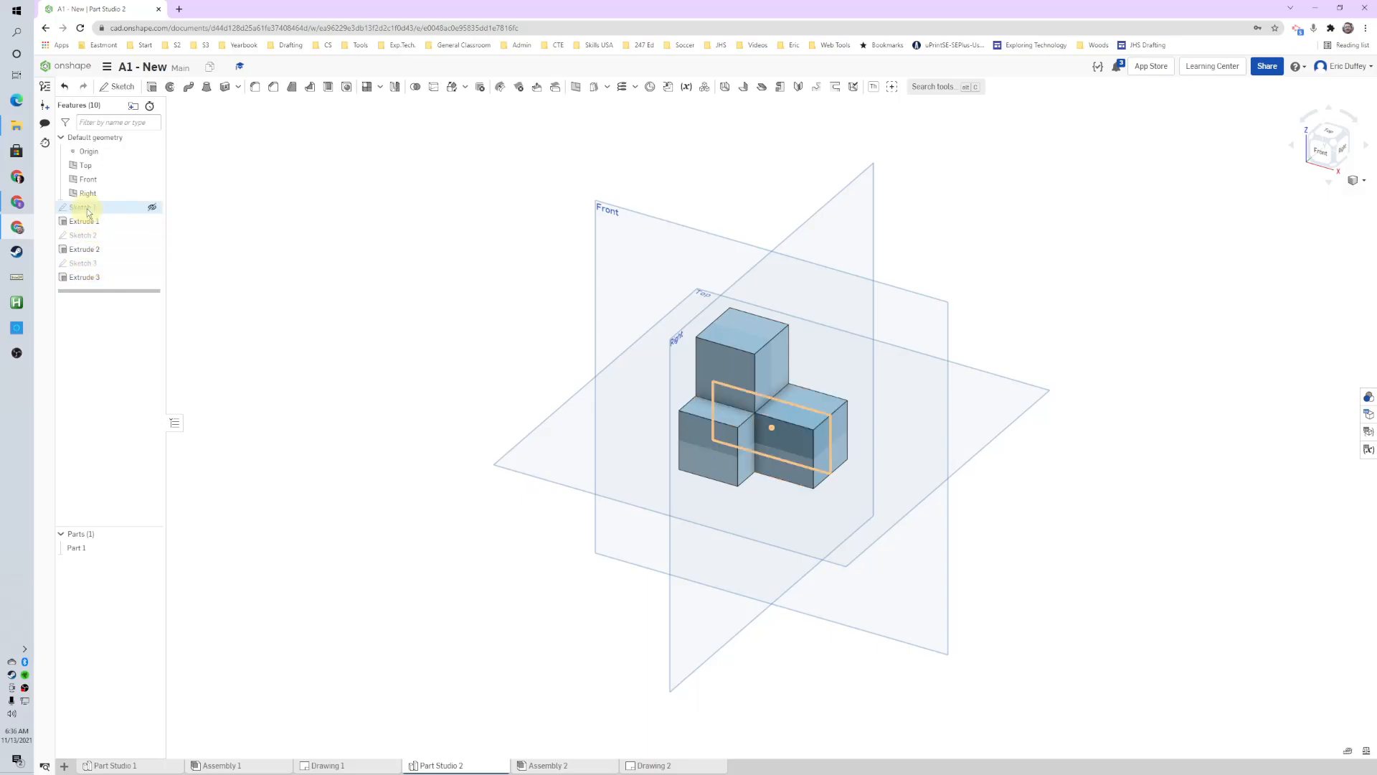
click(85, 249)
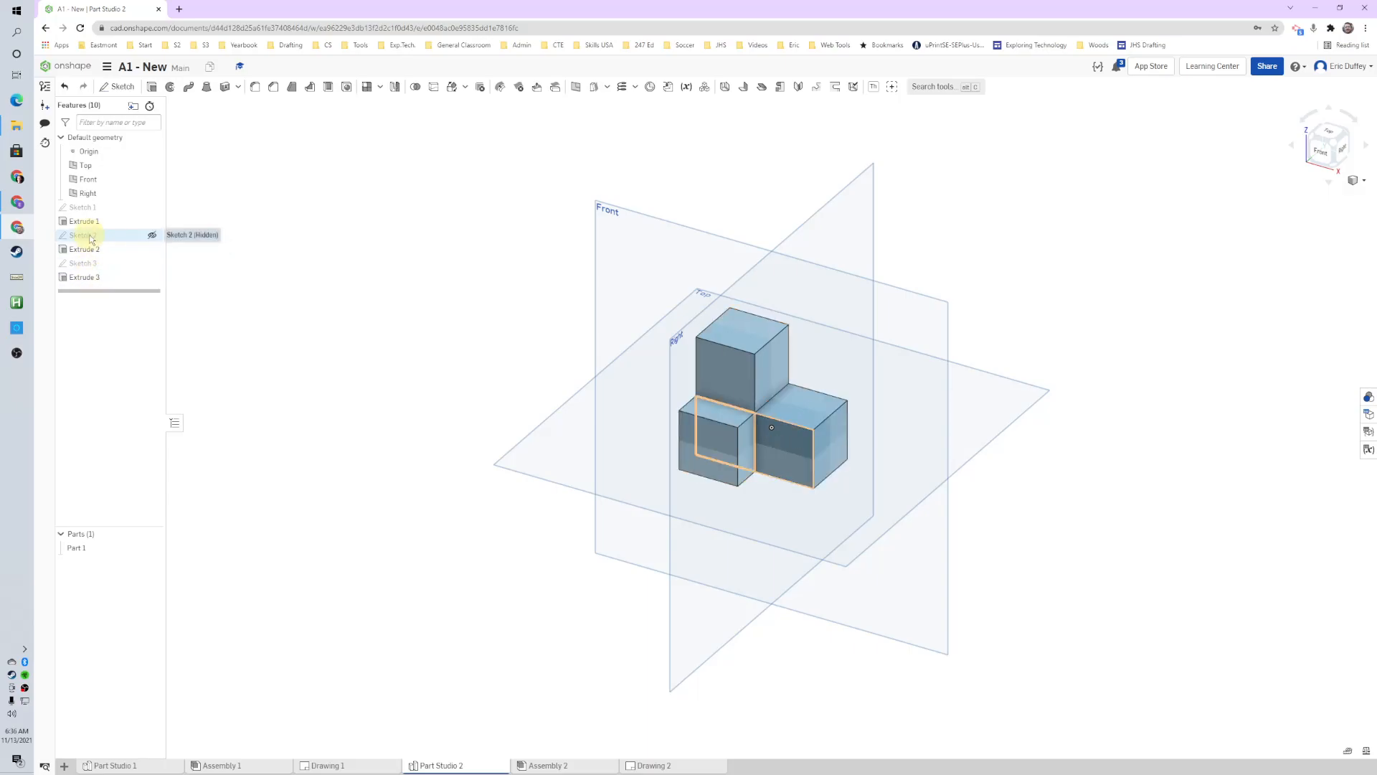
click(85, 249)
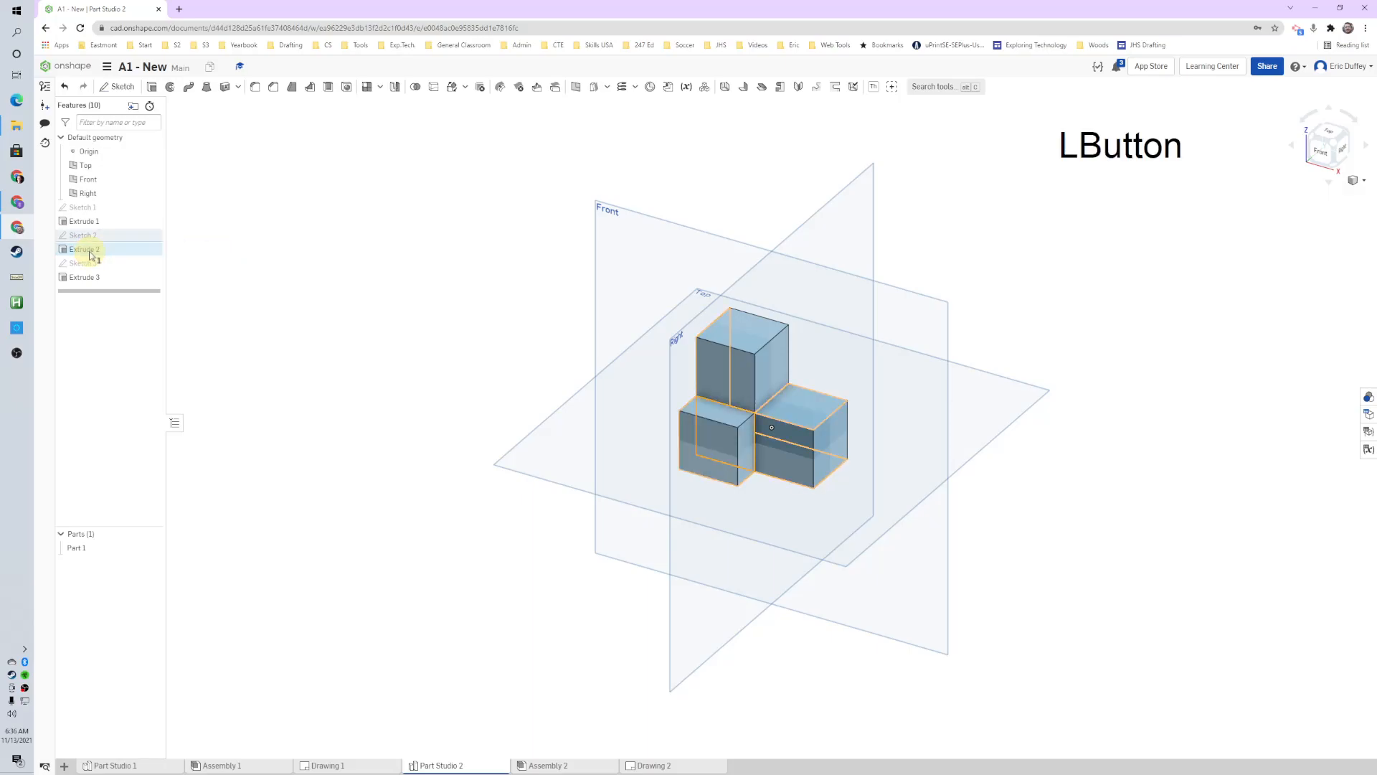
double_click(85, 249)
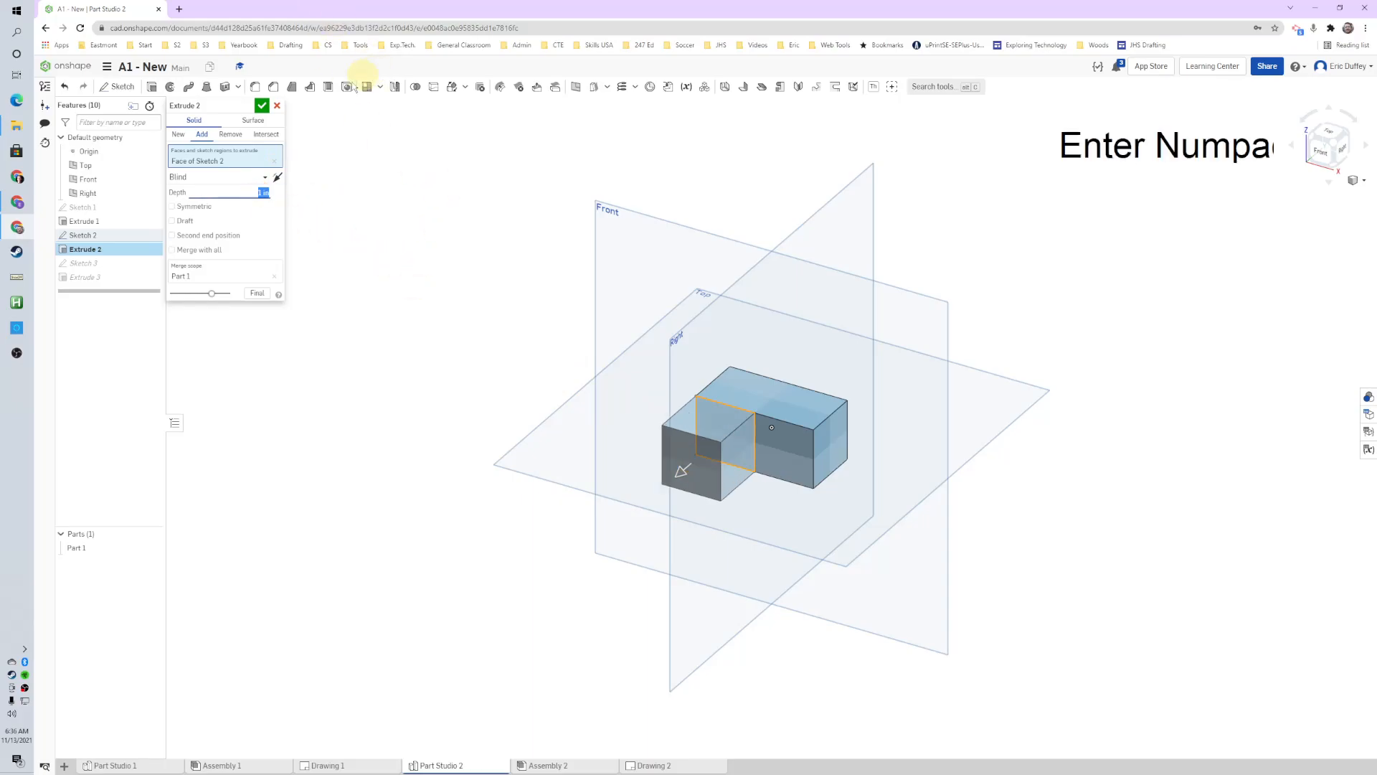
Confirm the new Extrude 2 depth so the part rebuilds with longer lower cubes.
click(262, 105)
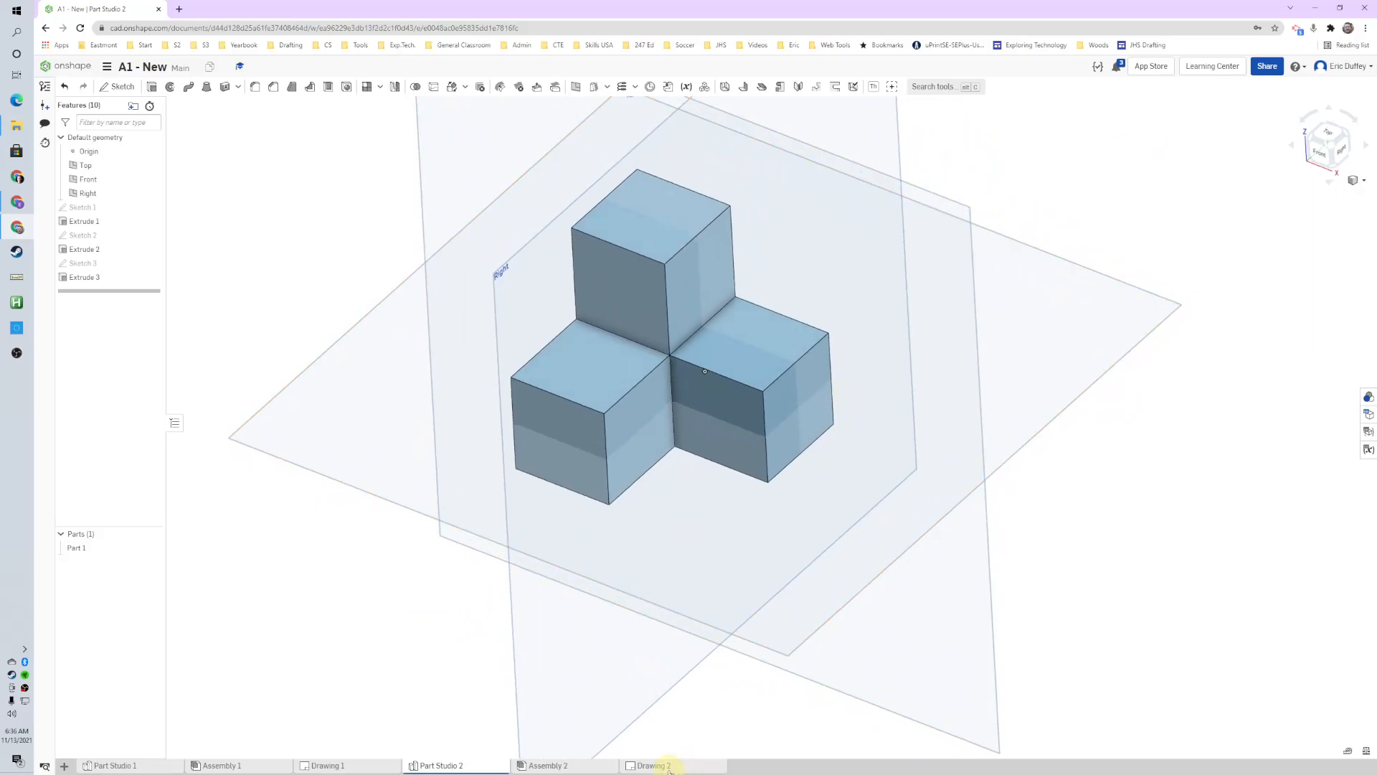
Return to Drawing 2 and update it from the workspace so the height reads 2.000.
click(652, 765)
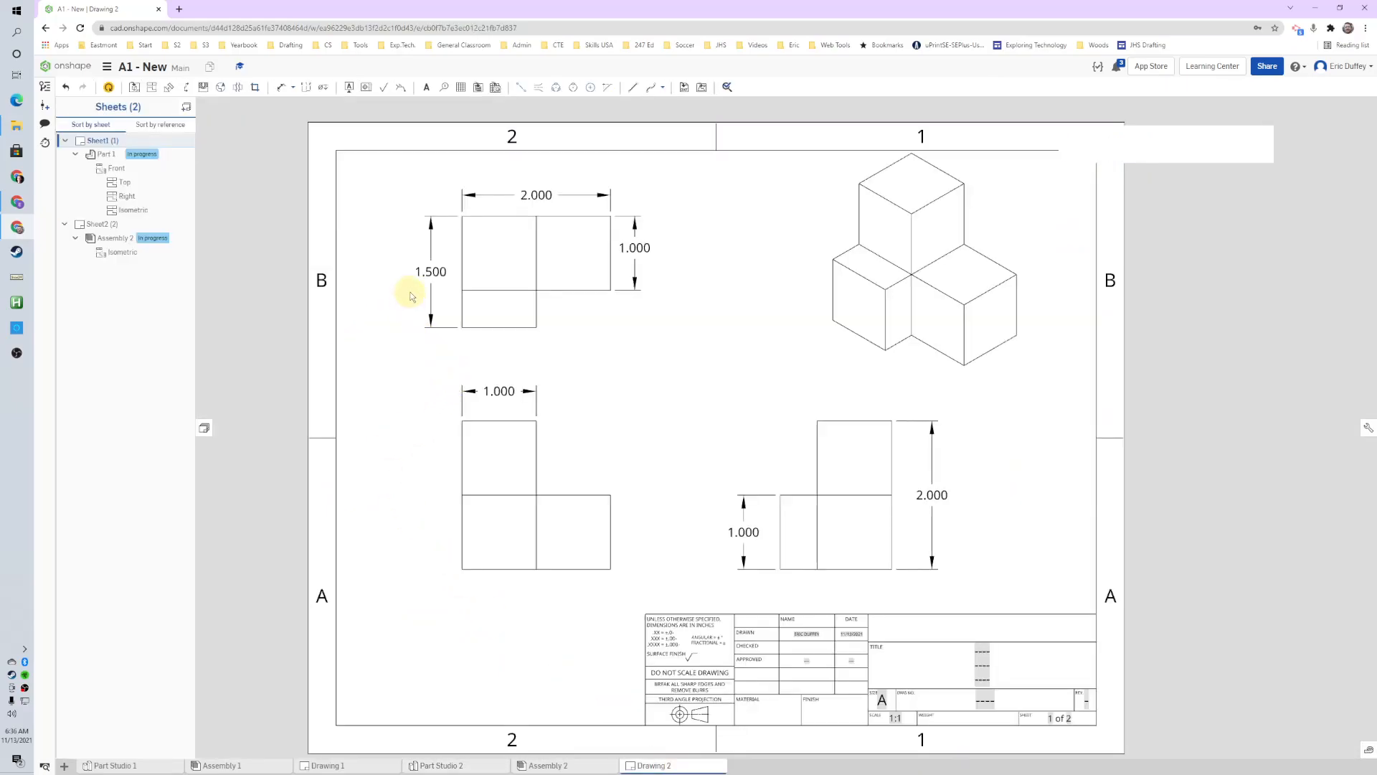
click(430, 271)
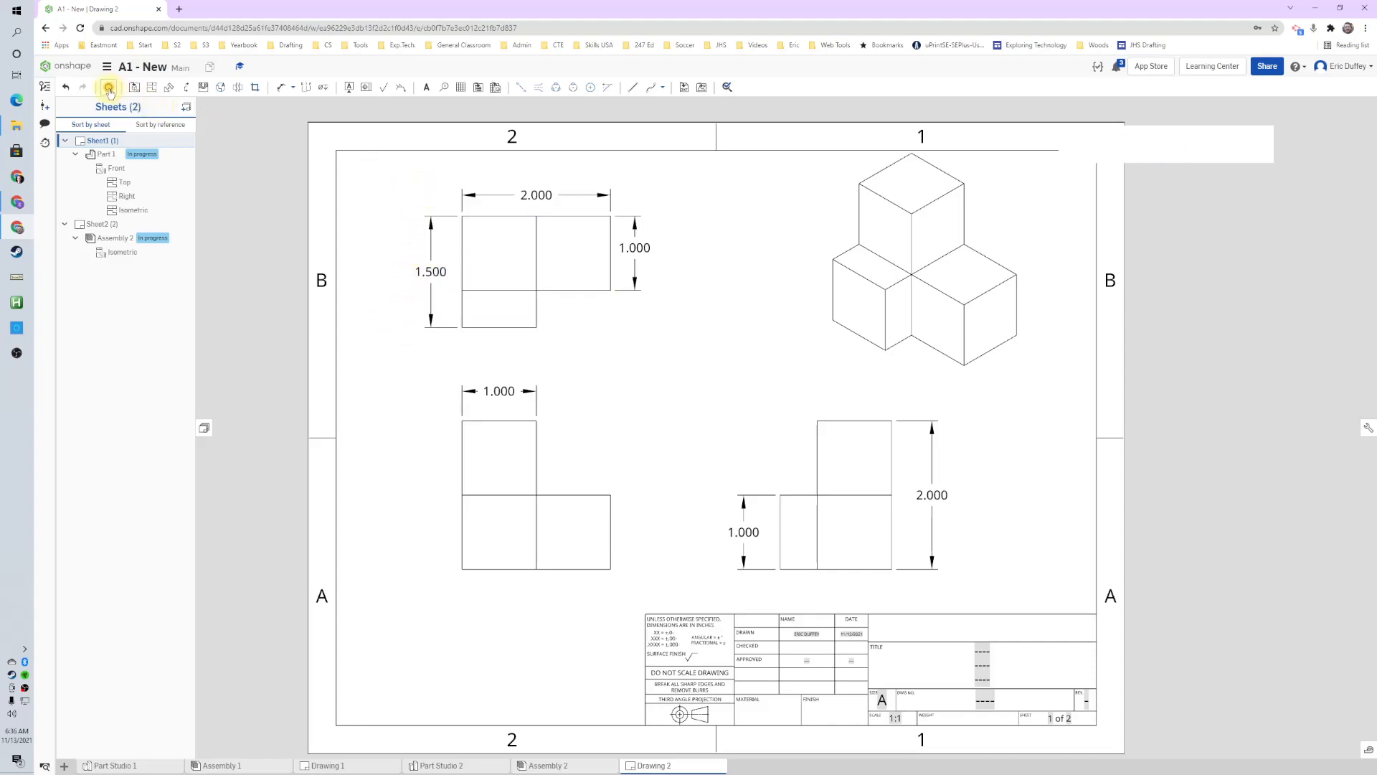
mouse_move(110, 86)
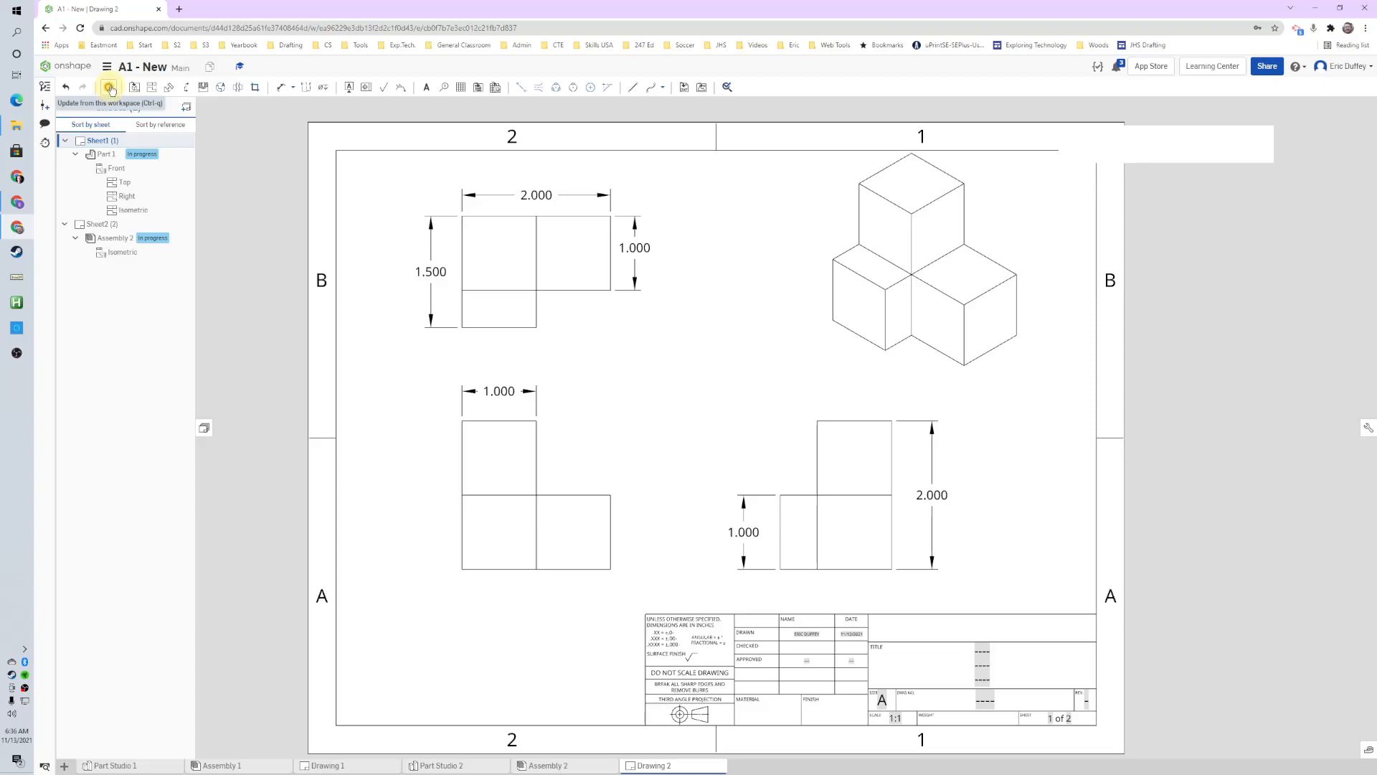
click(109, 87)
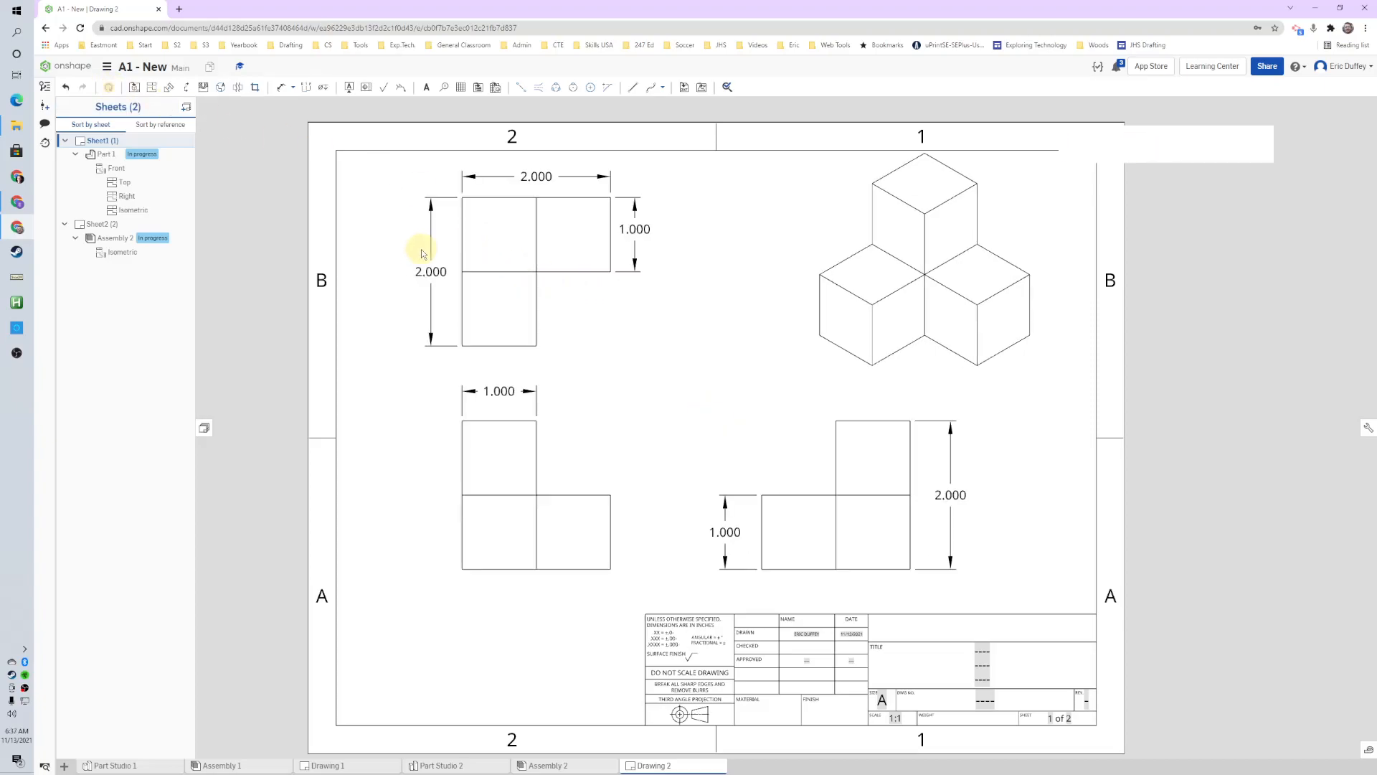
click(430, 270)
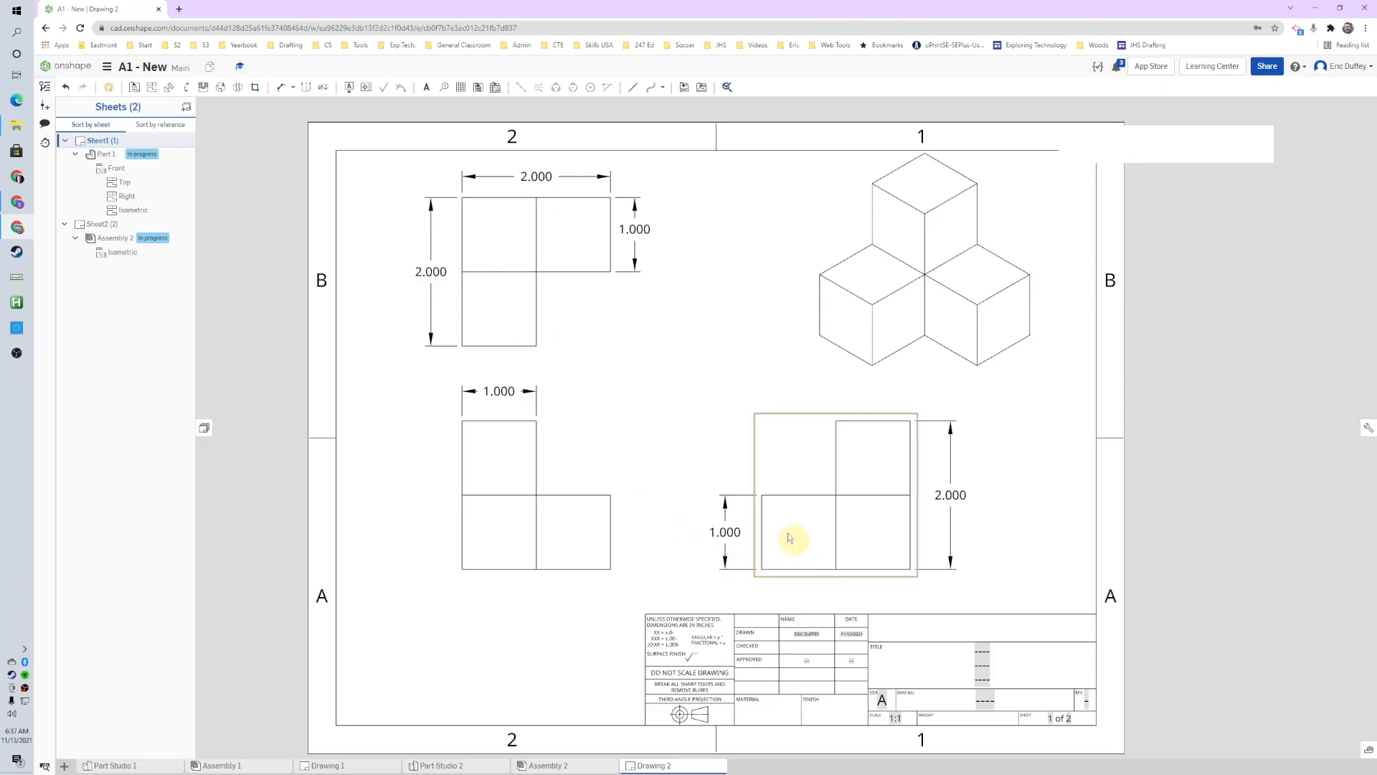
click(647, 335)
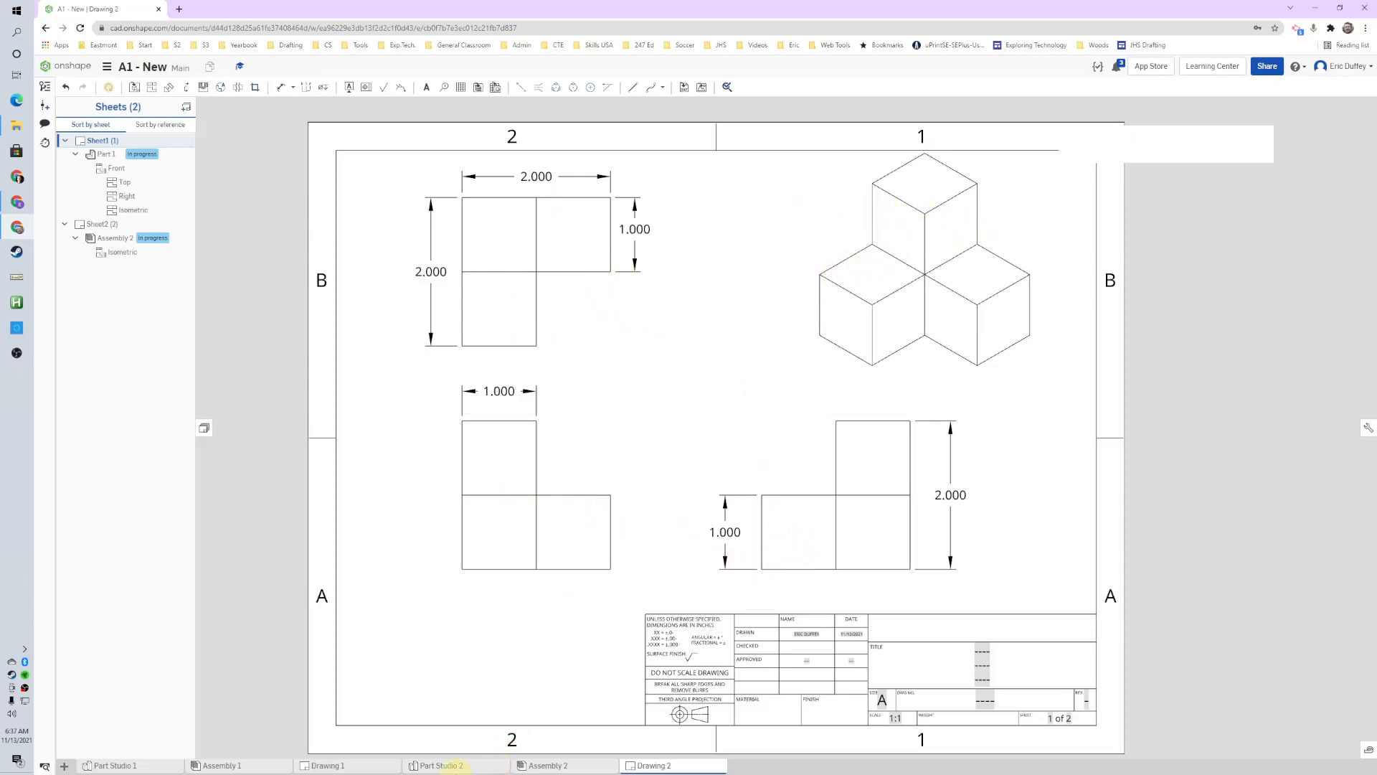
click(438, 765)
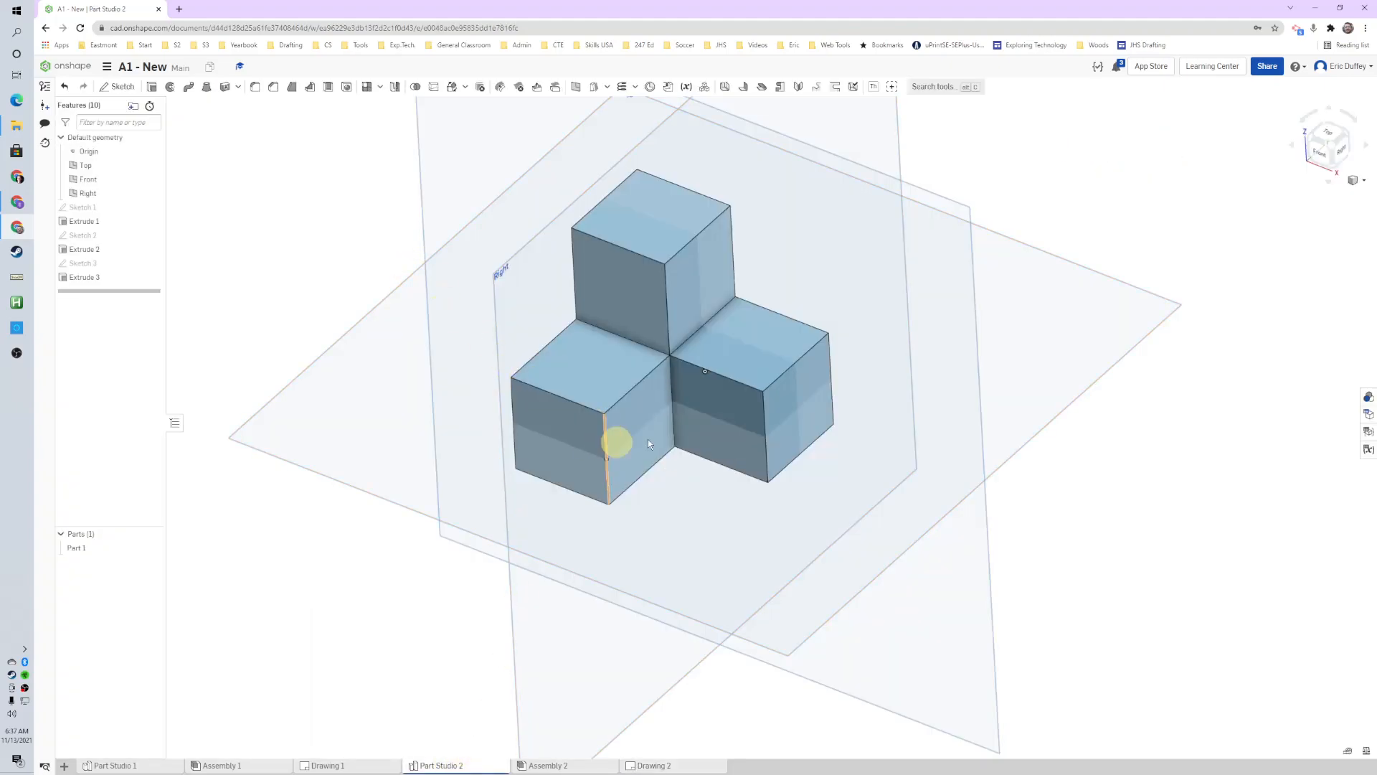
click(653, 765)
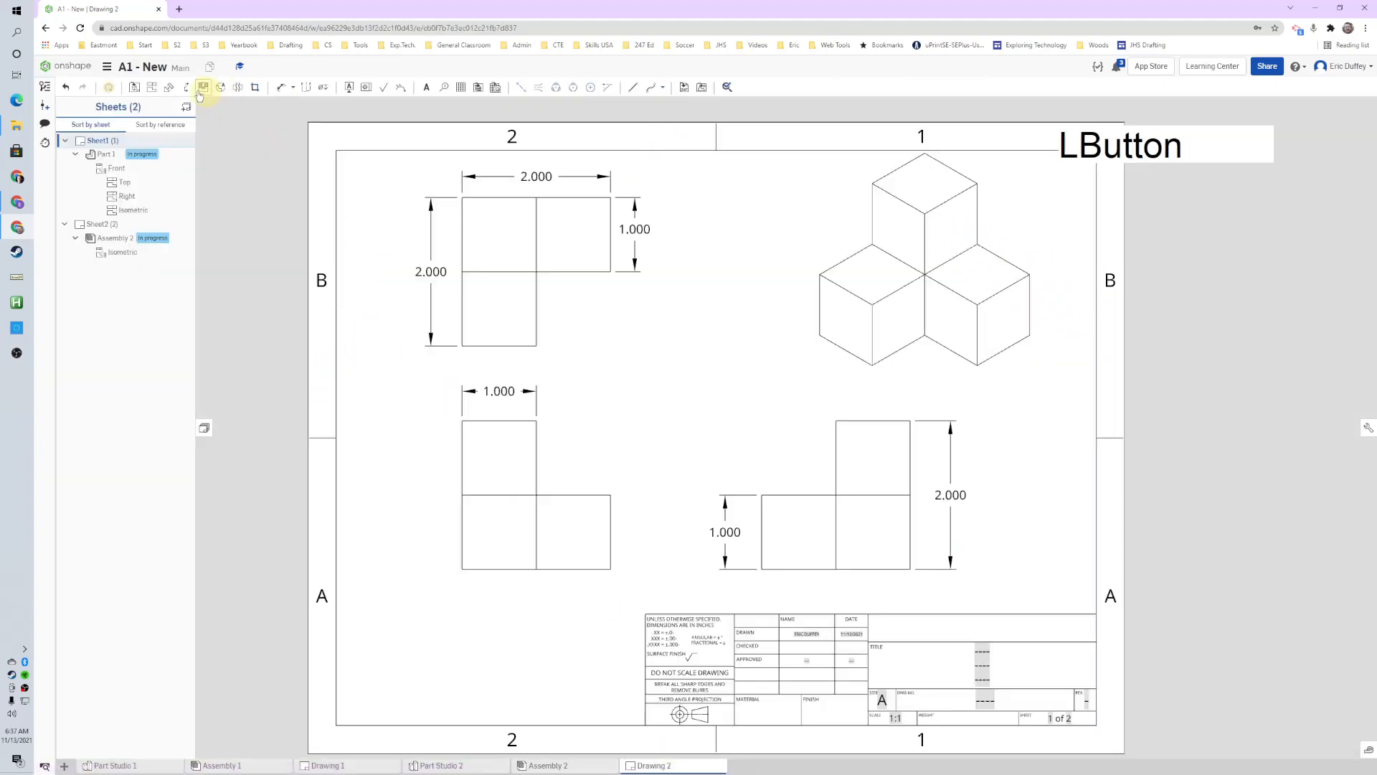
mouse_move(108, 86)
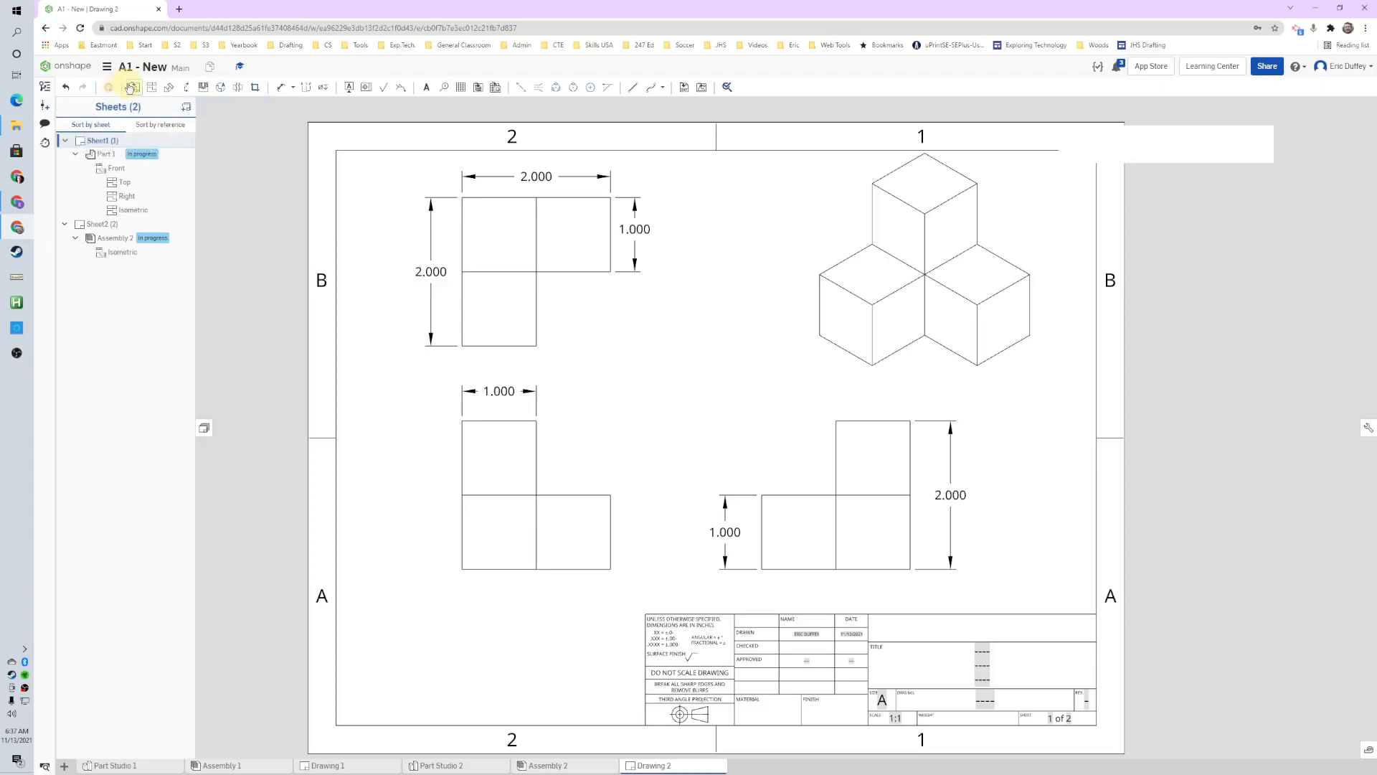
mouse_move(129, 86)
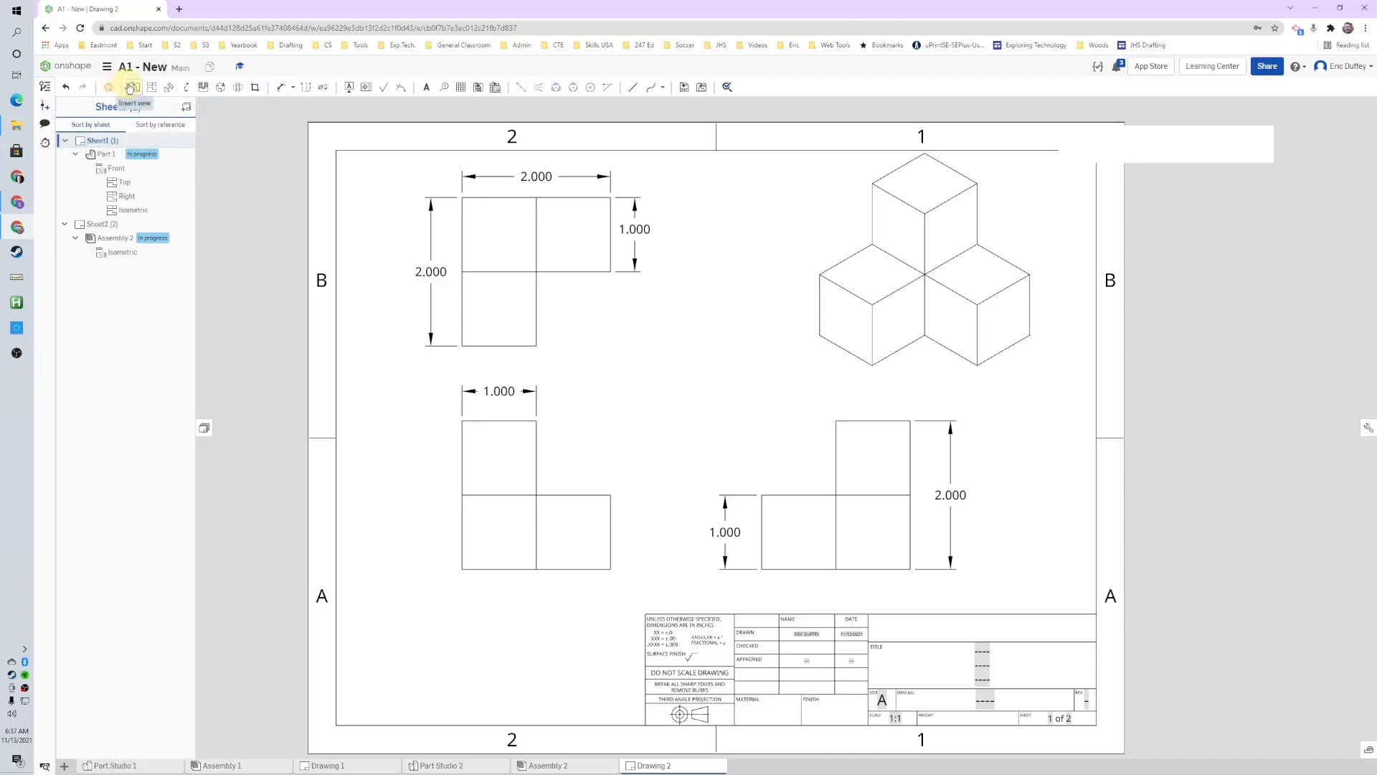